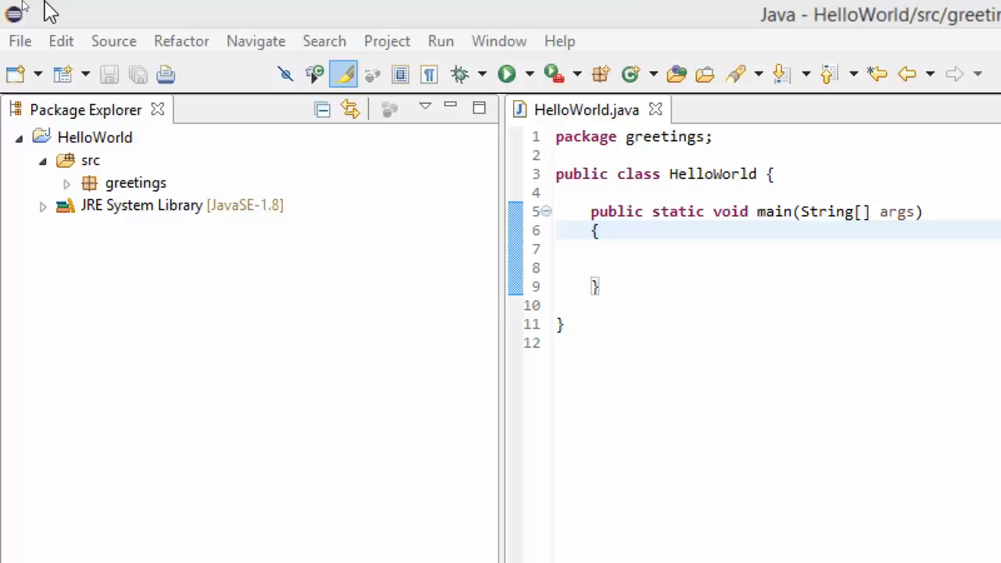
Create a new package named Printing under src in HelloWorld.
click(91, 159)
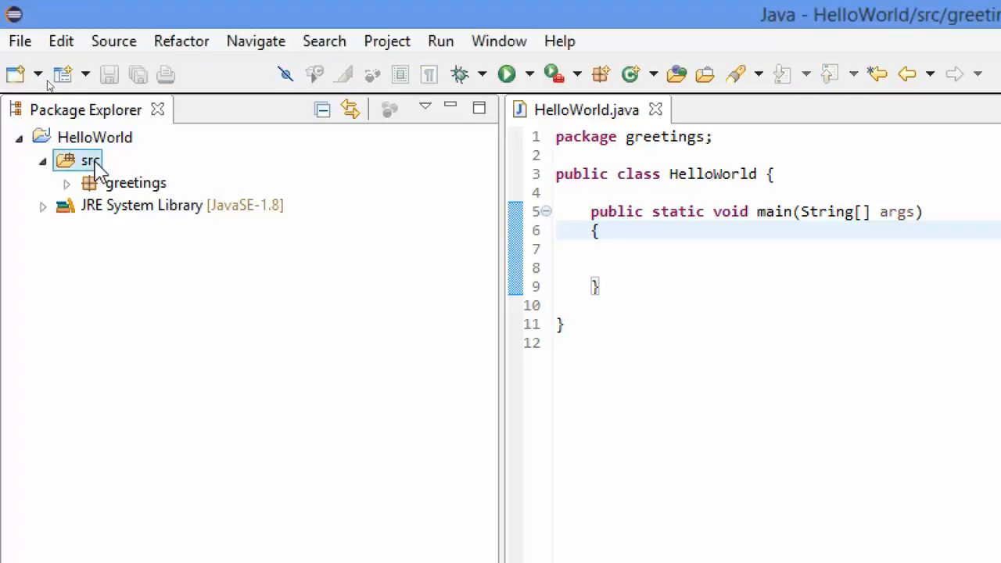
right_click(87, 160)
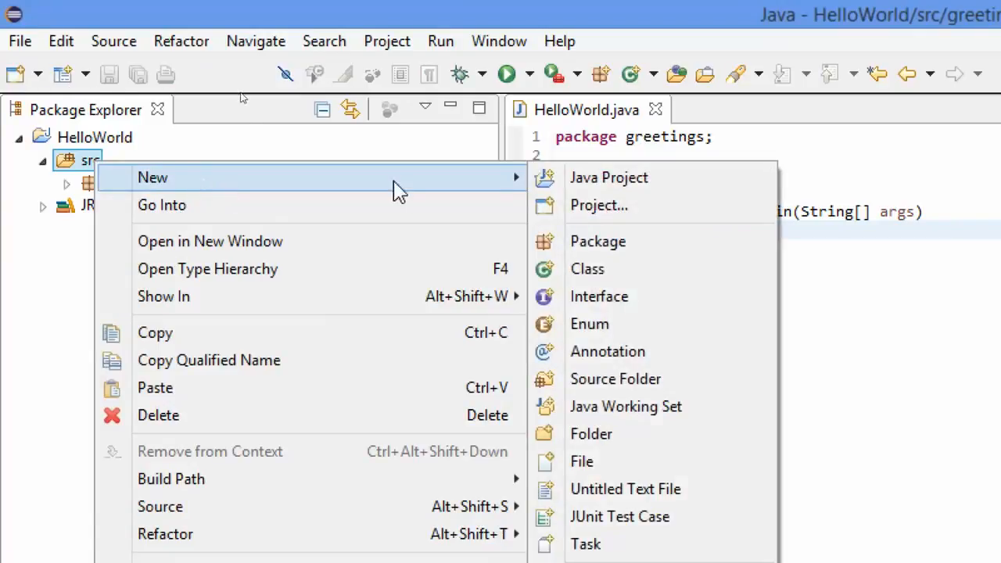
click(597, 241)
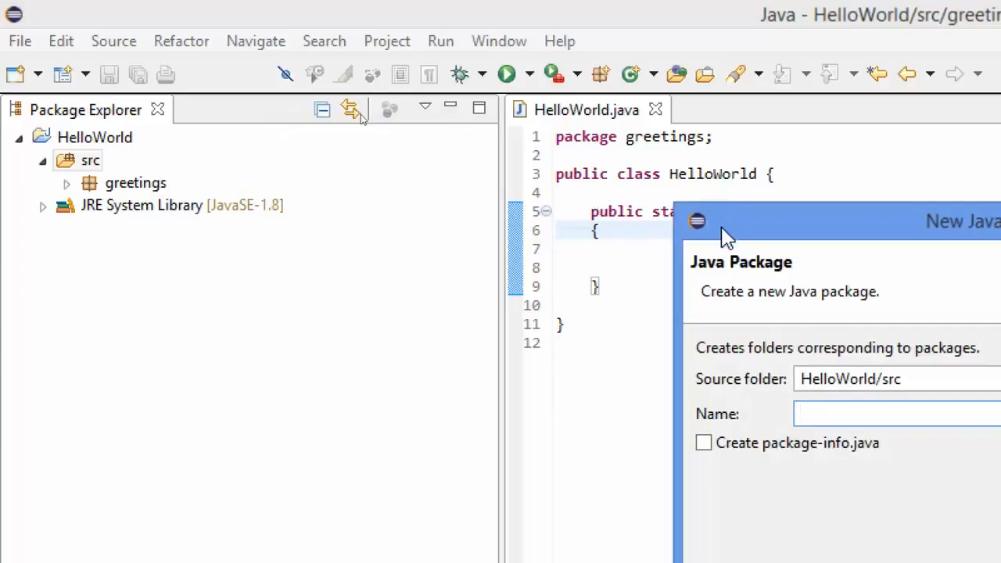
text(Pri)
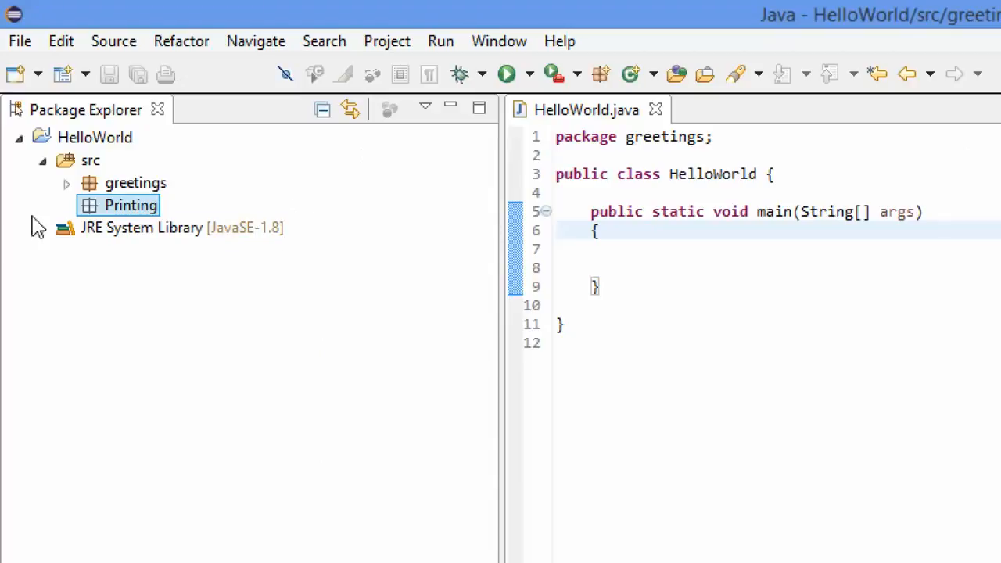
Rename the Printing package to lowercase 'printing' via Refactor > Rename.
right_click(131, 205)
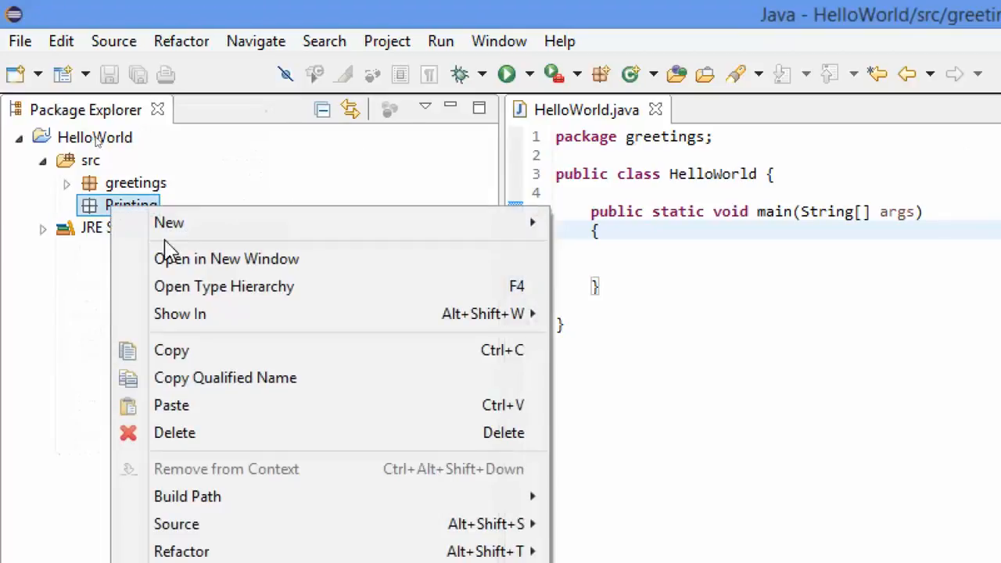
mouse_move(181, 488)
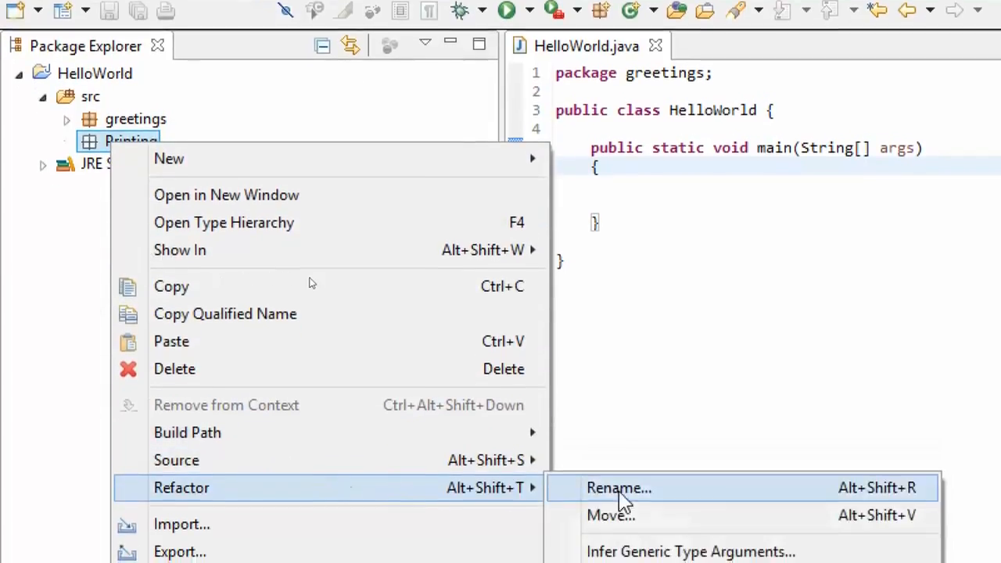
click(619, 488)
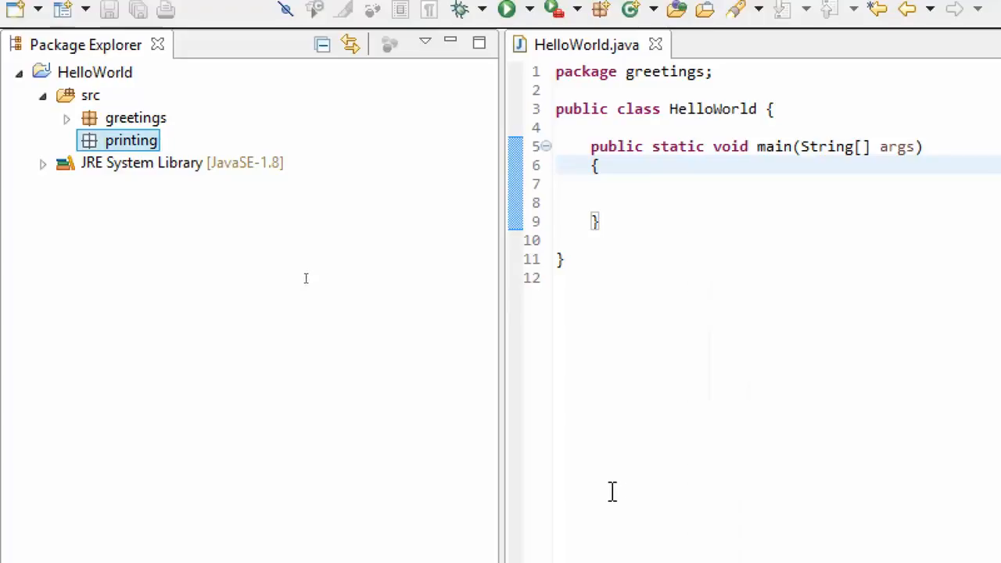
Create a public class Printer in the printing package, opening Printer.java.
right_click(131, 141)
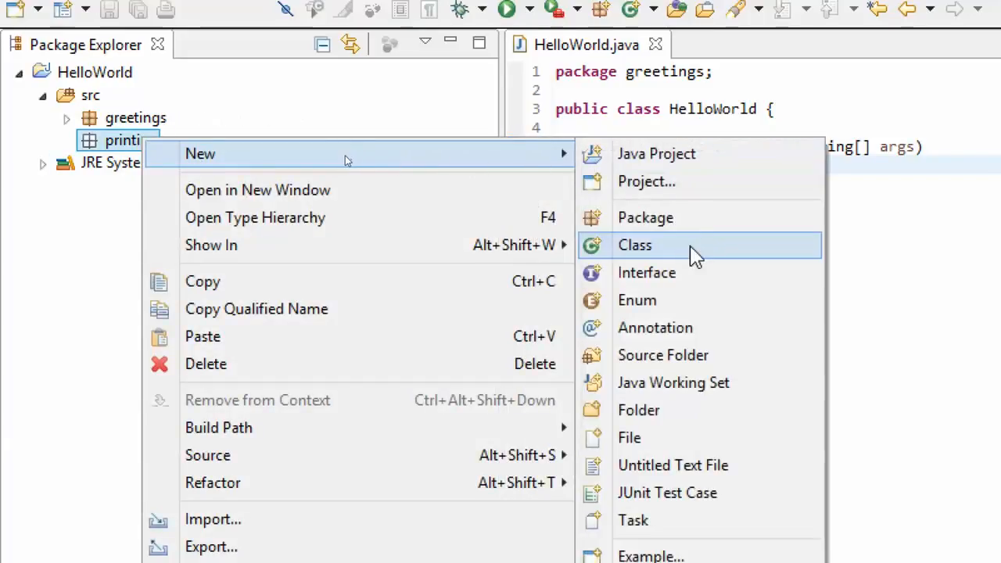
click(635, 243)
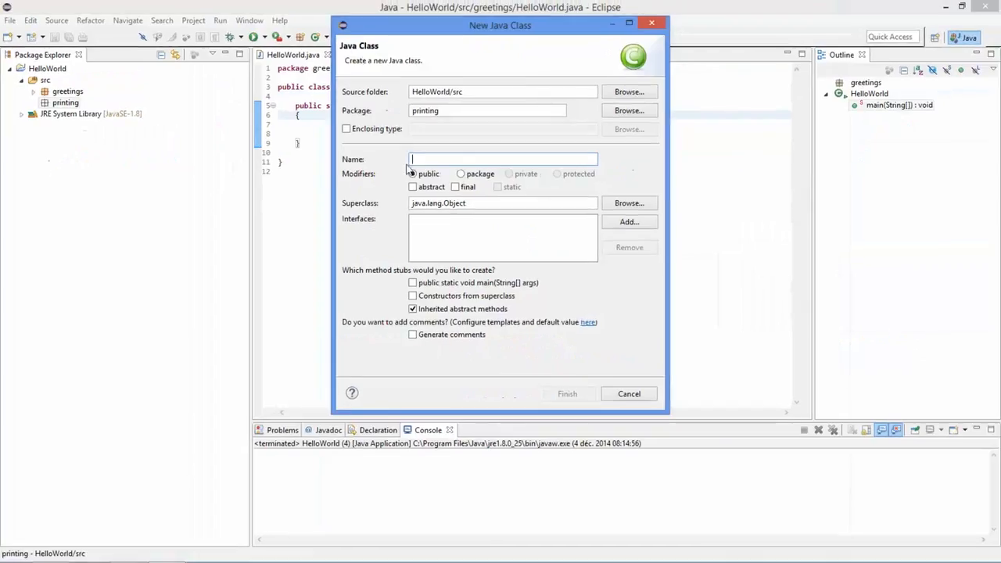
text(P)
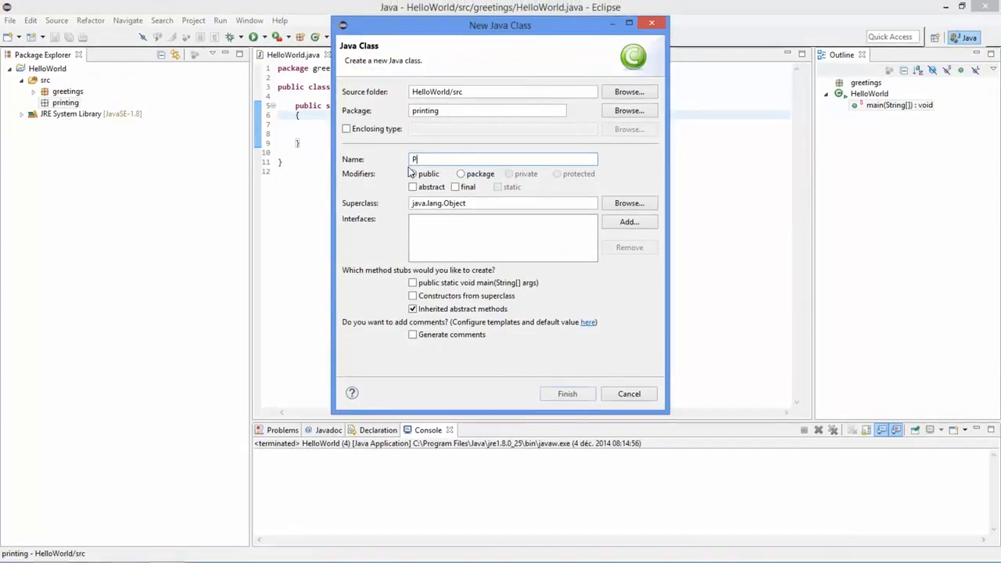
text(rint)
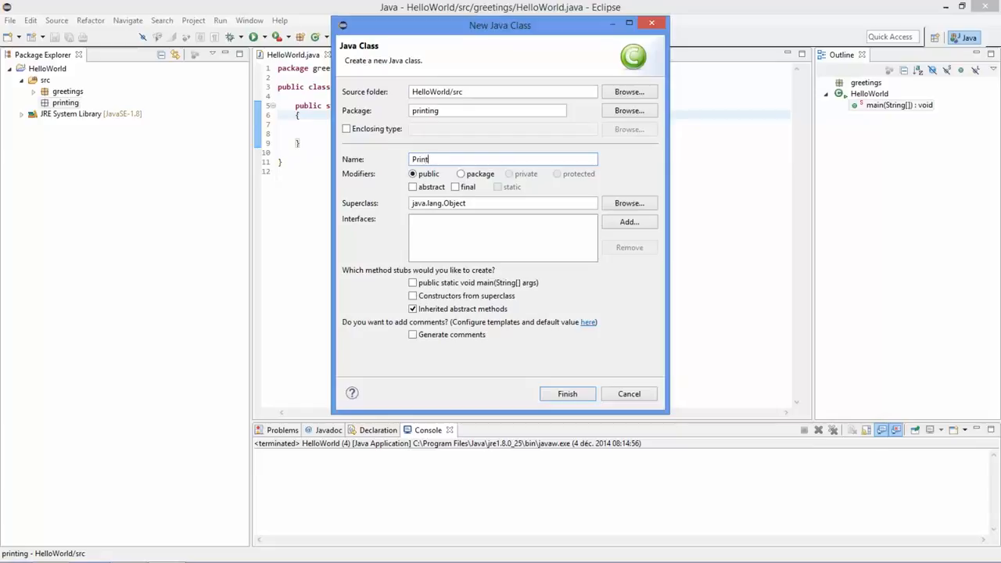
text(er)
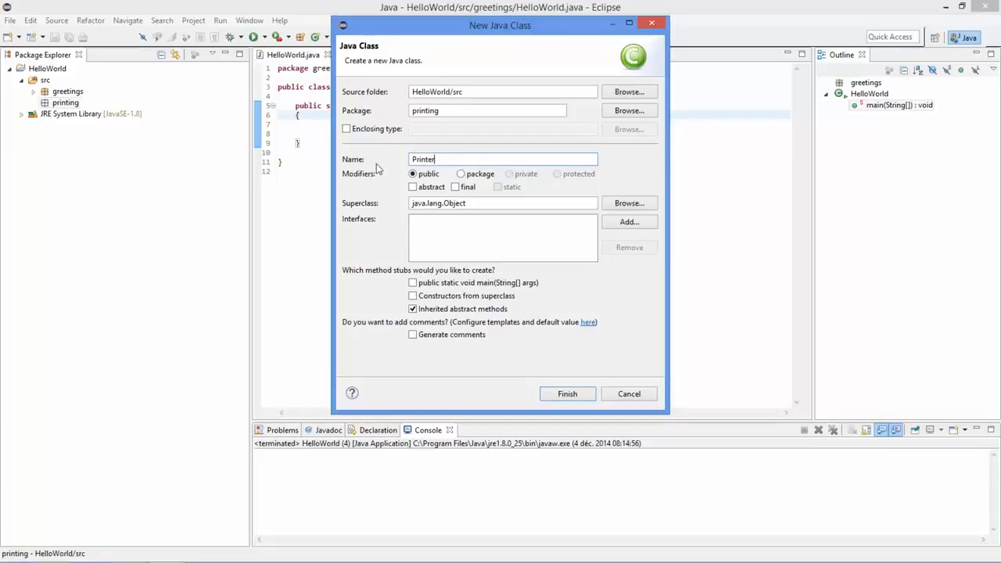
mouse_move(569, 388)
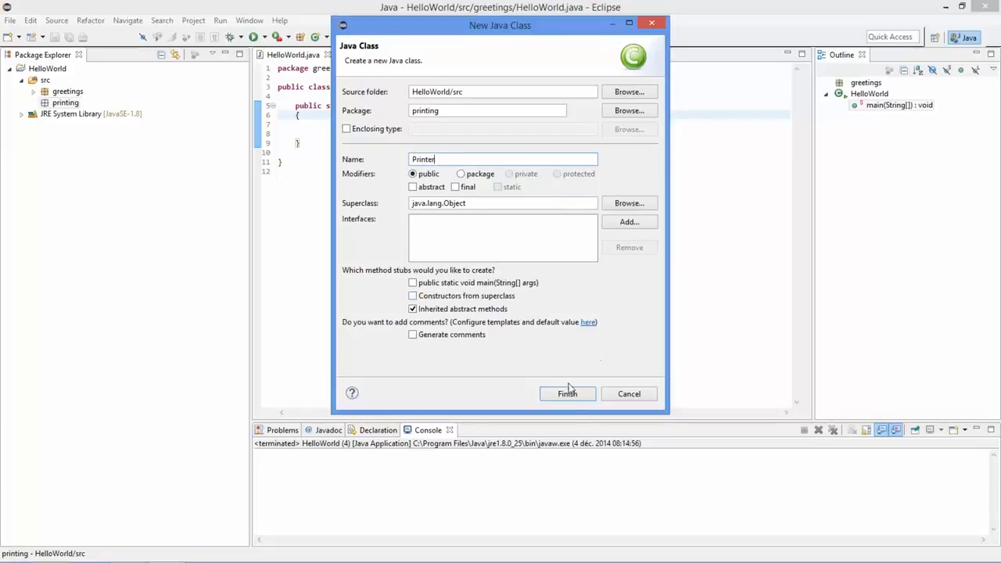
click(566, 394)
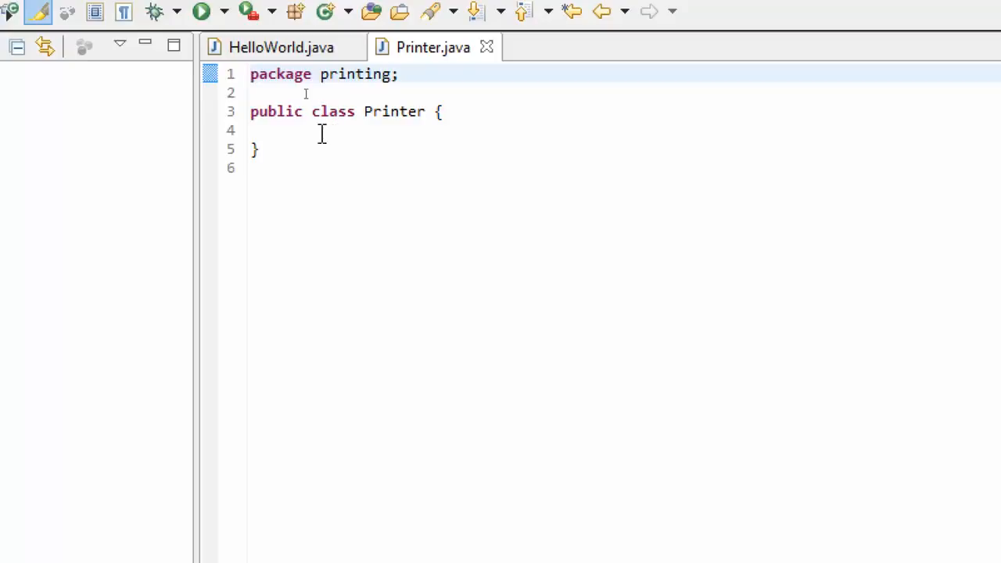
double_click(276, 111)
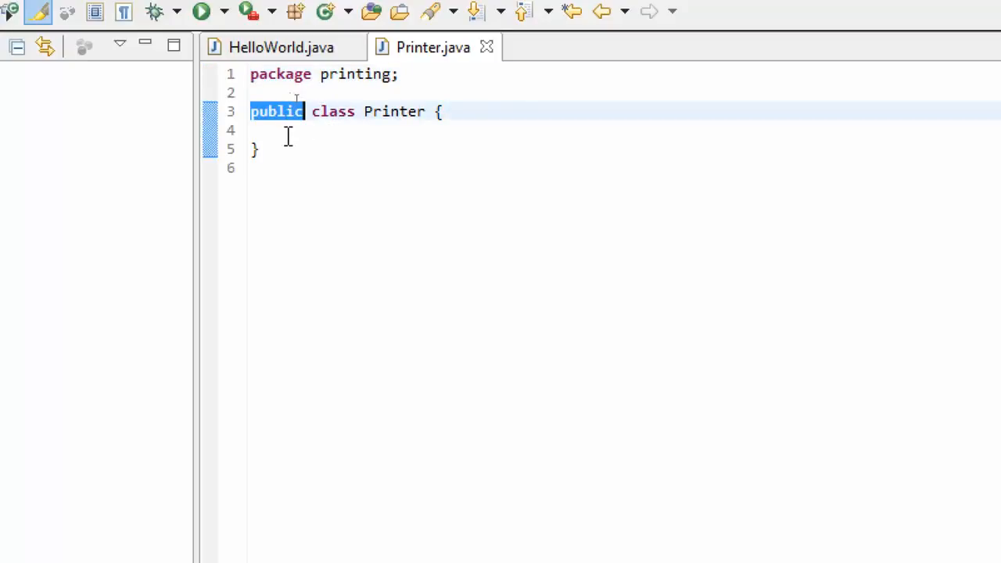
click(289, 130)
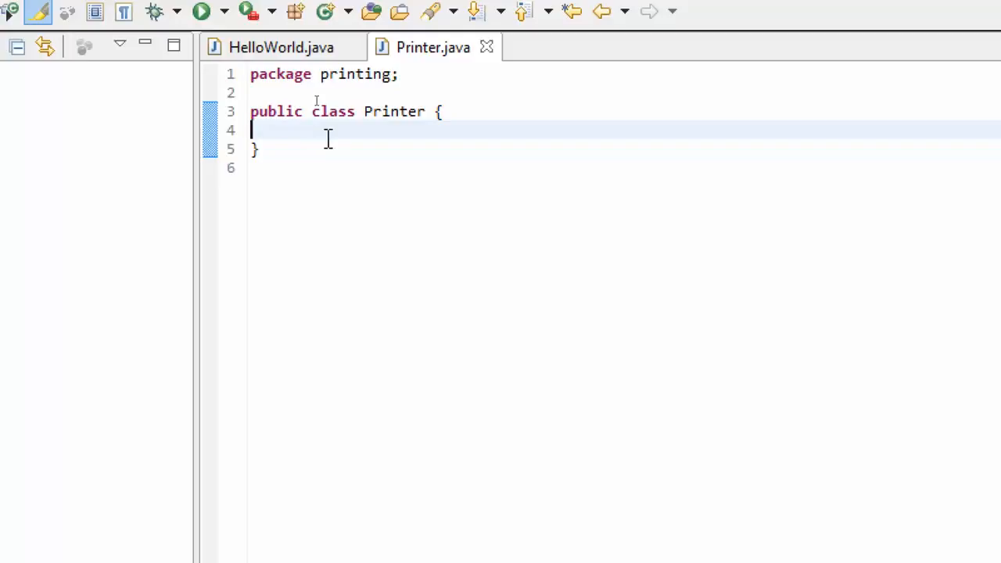
double_click(275, 111)
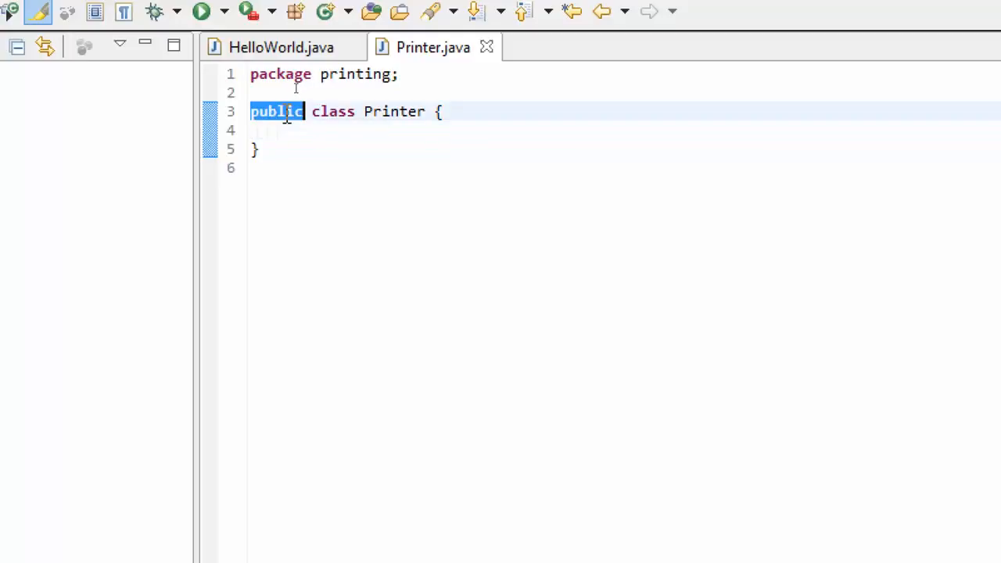
double_click(331, 111)
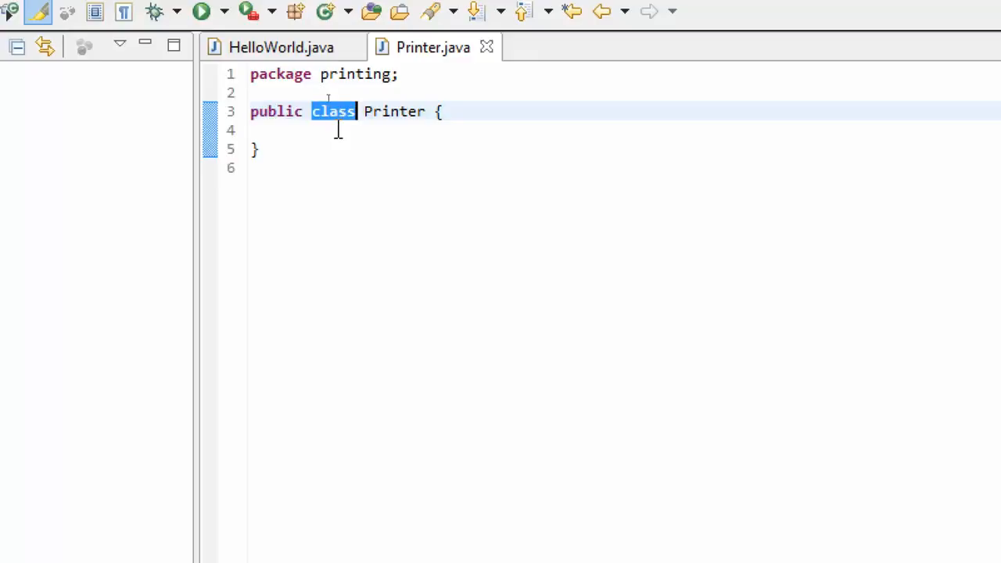
double_click(394, 111)
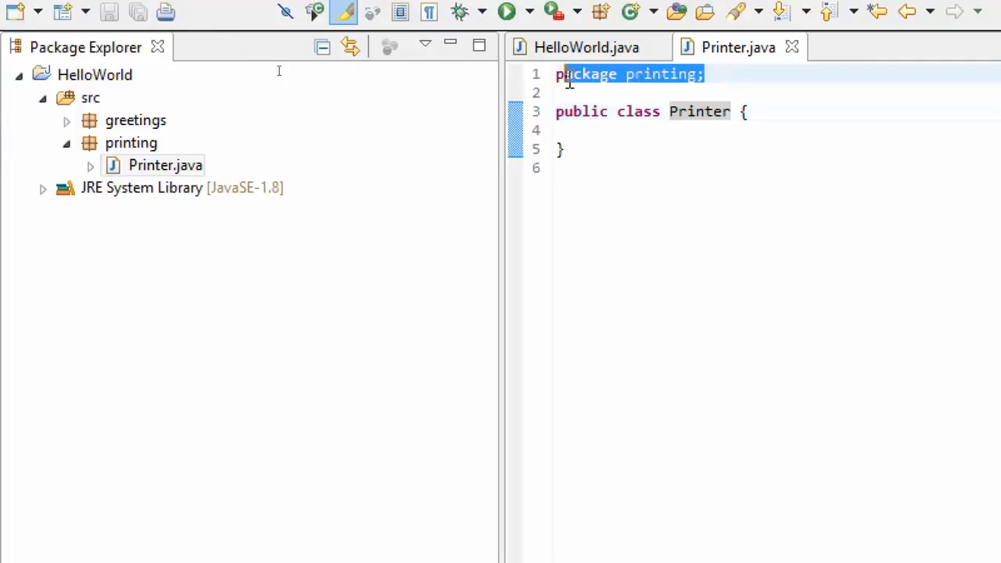
click(131, 143)
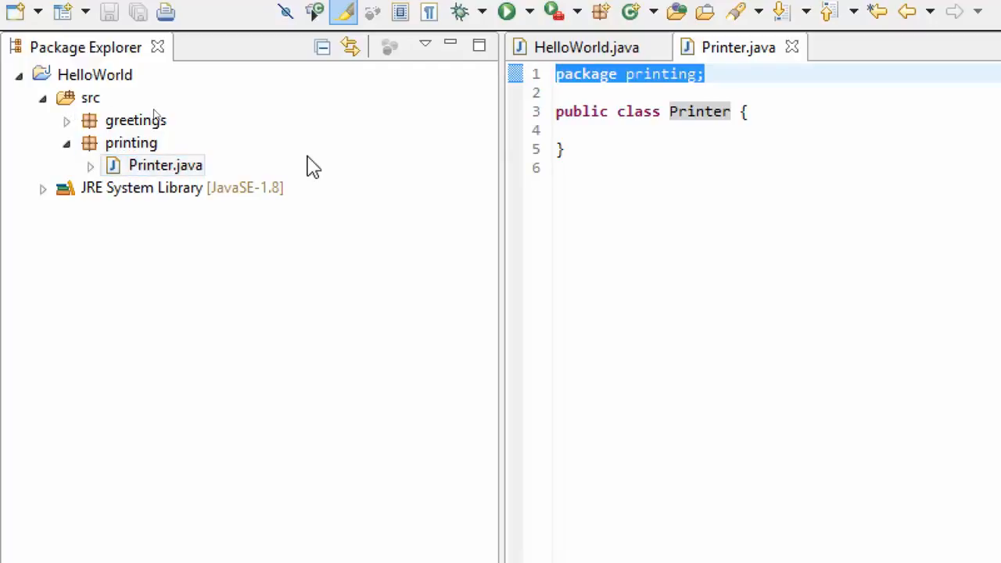
click(626, 130)
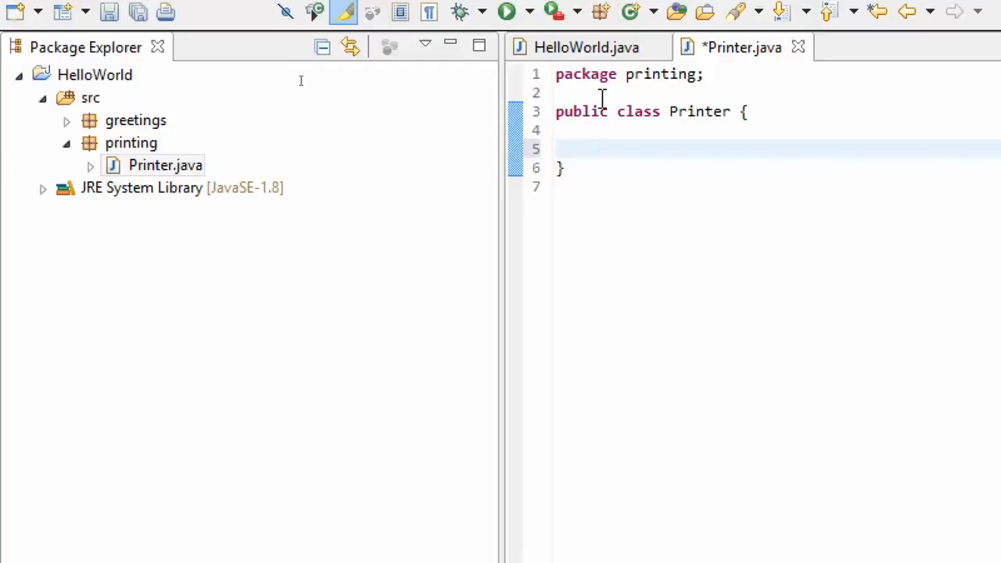
Declare the field 'public boolean isOn;' in the Printer class body.
text(public)
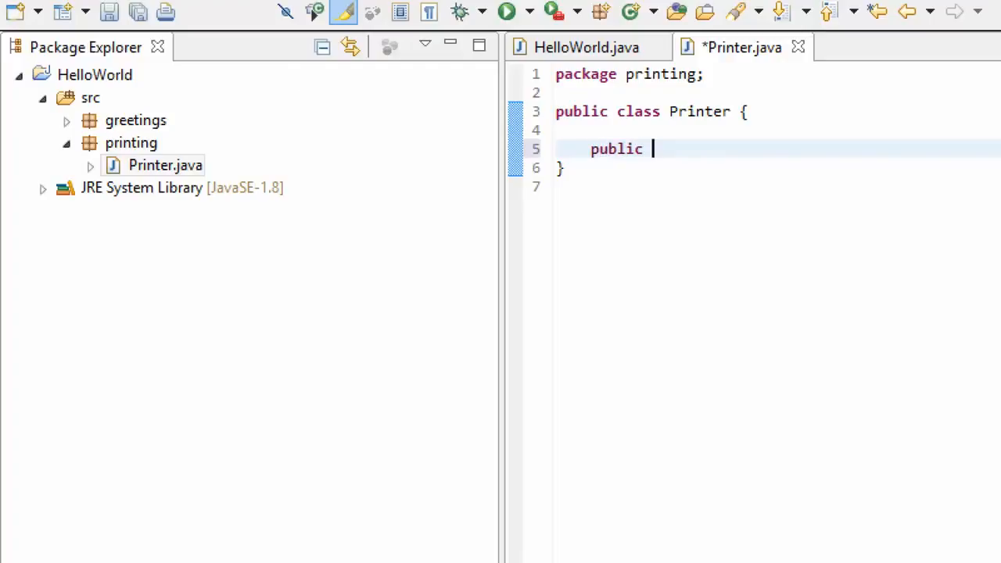
text(boolean i)
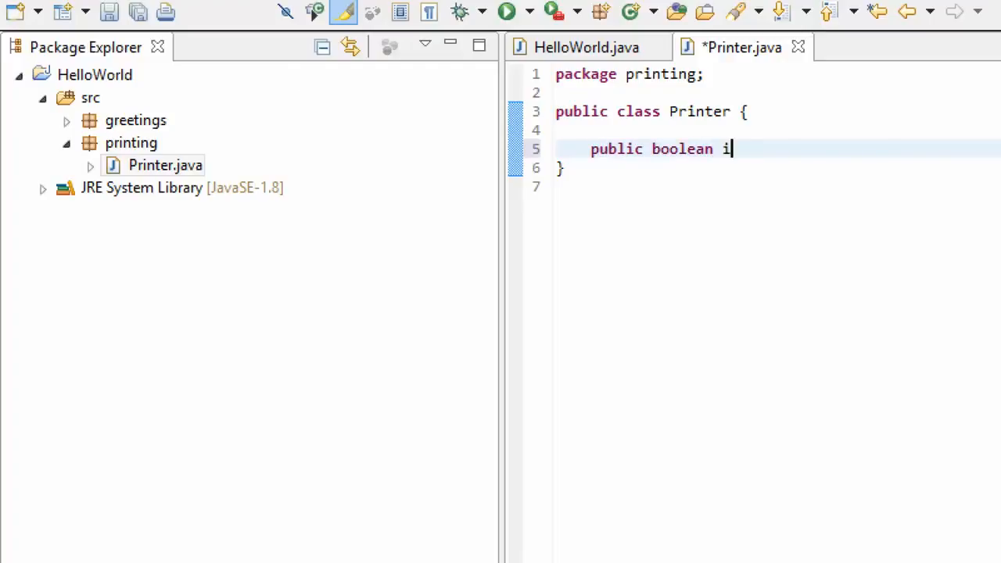
text(sOn;)
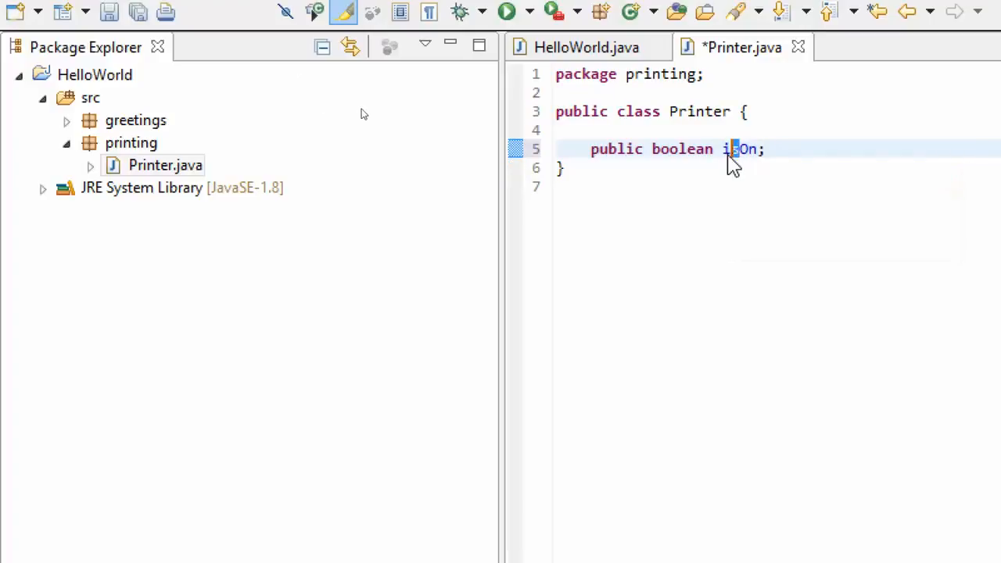
double_click(738, 148)
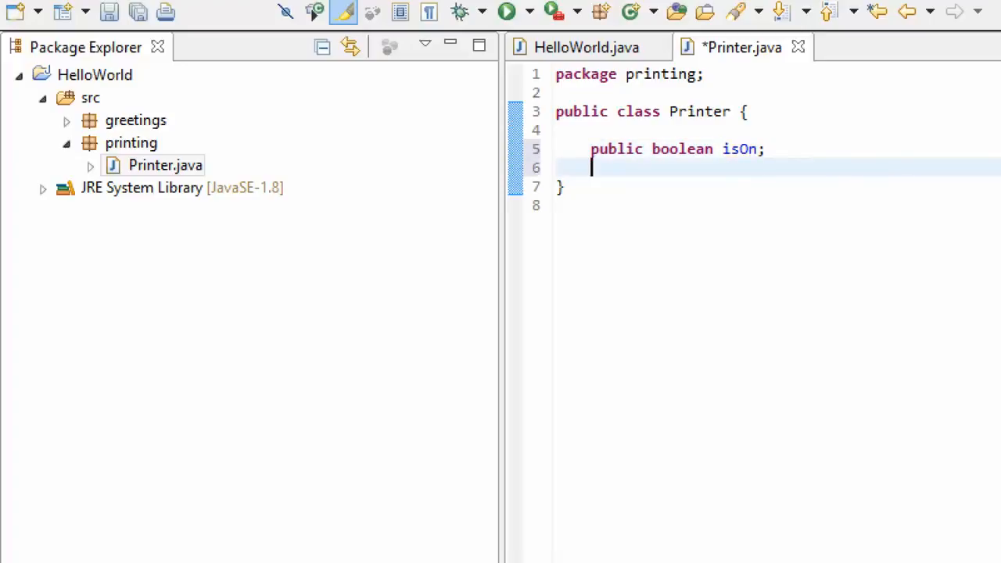
Declare the field 'public String modelNumber;' on the next line.
text(public String)
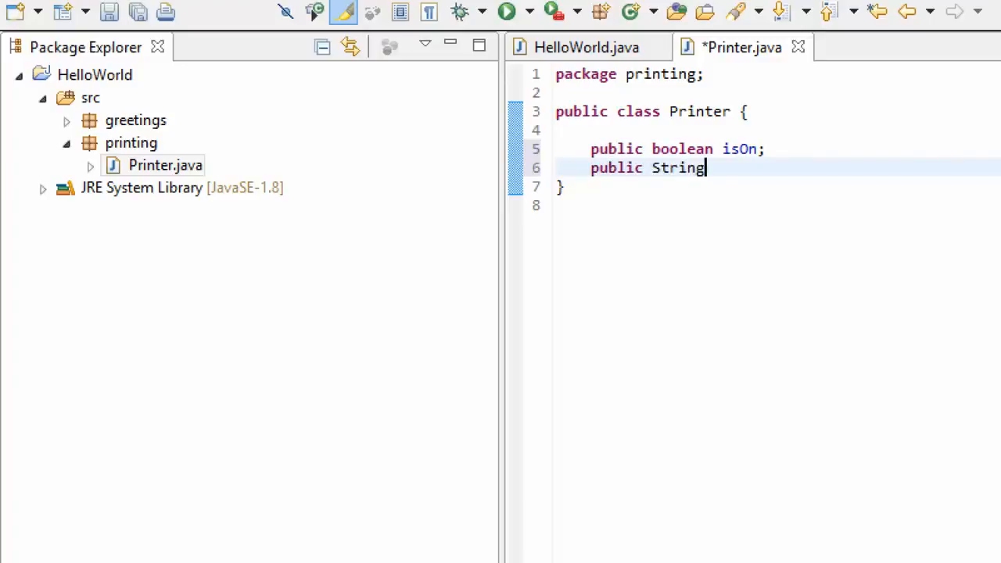
text(mod)
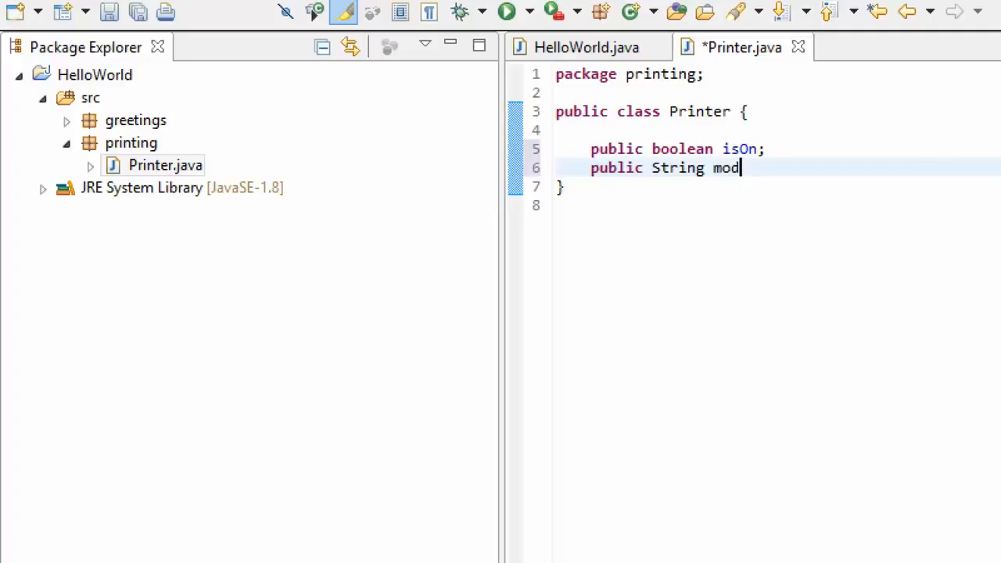
text(elNum)
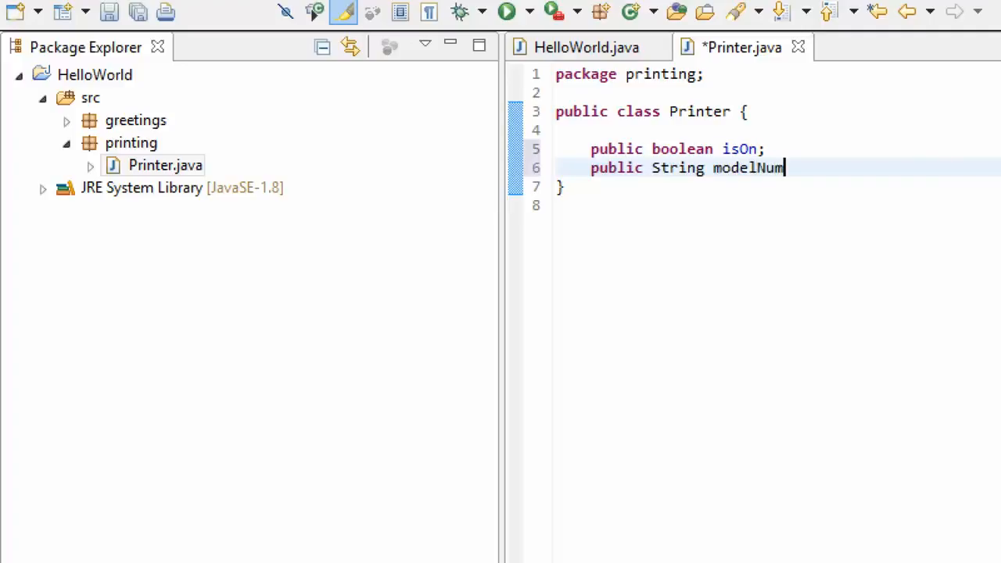
text(ber;)
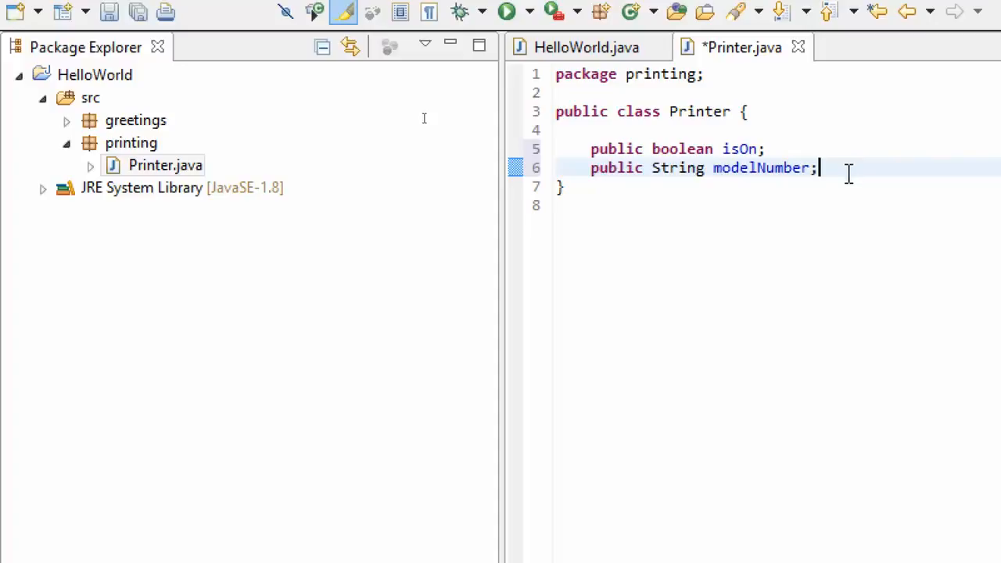
mouse_move(722, 117)
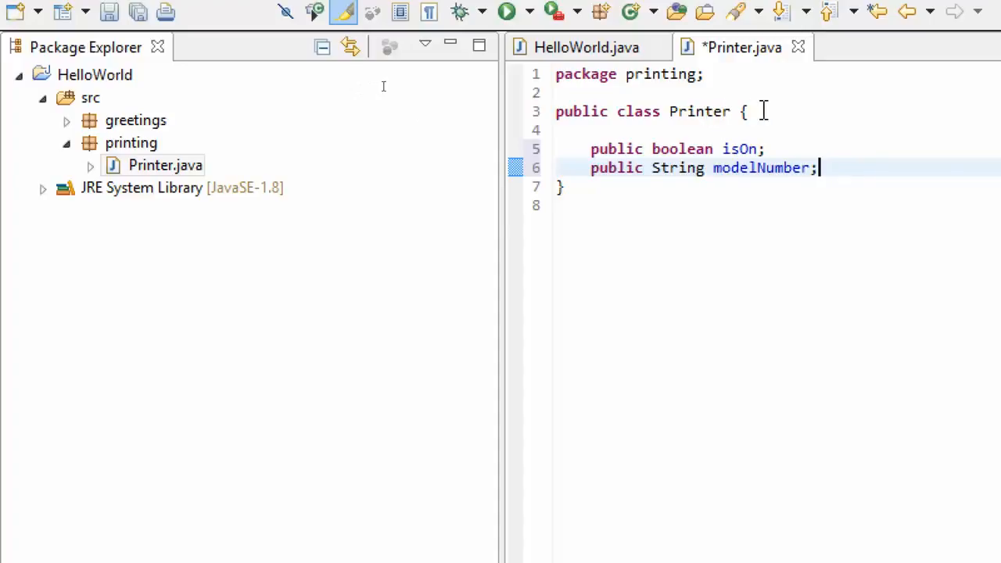
mouse_move(775, 132)
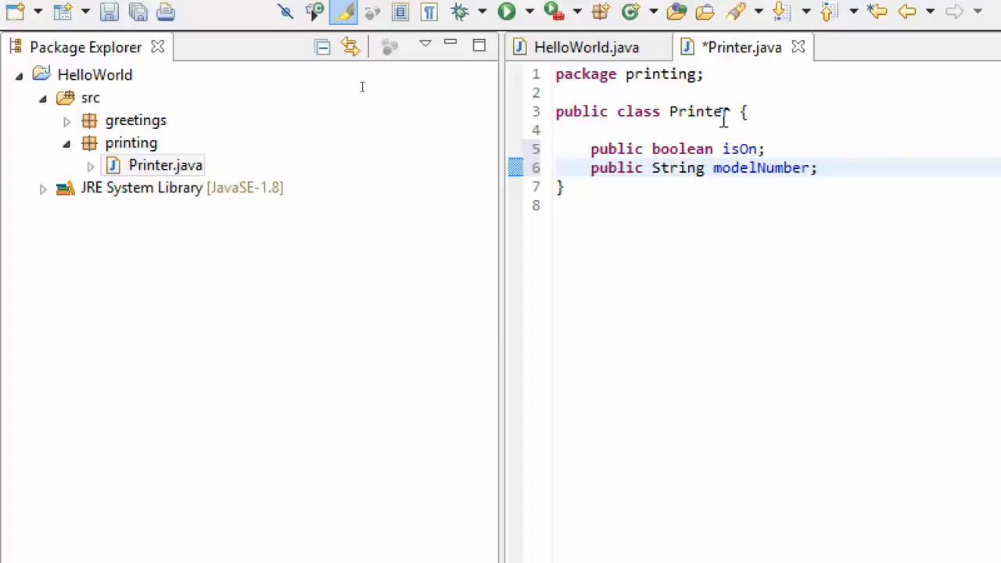
mouse_move(738, 149)
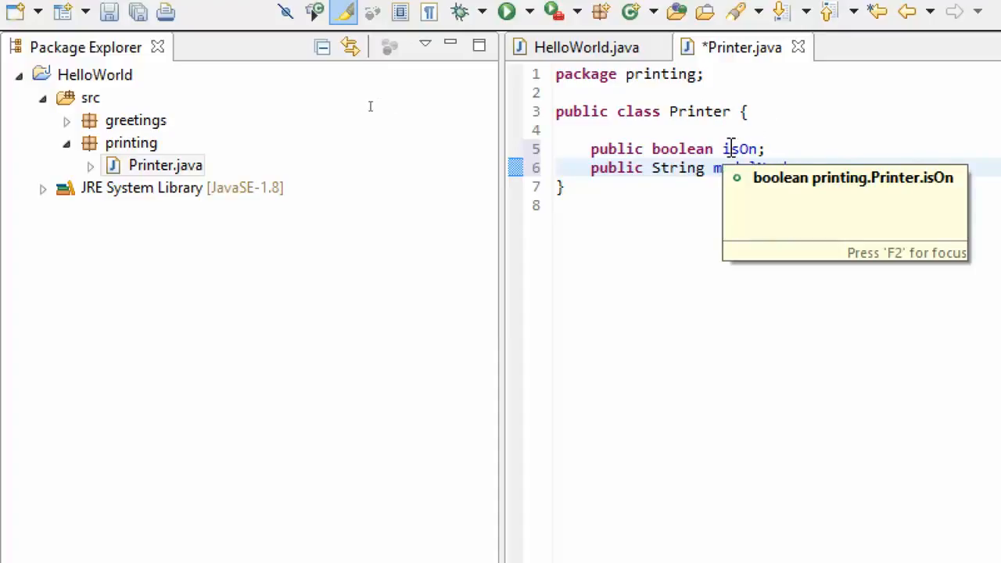
double_click(738, 149)
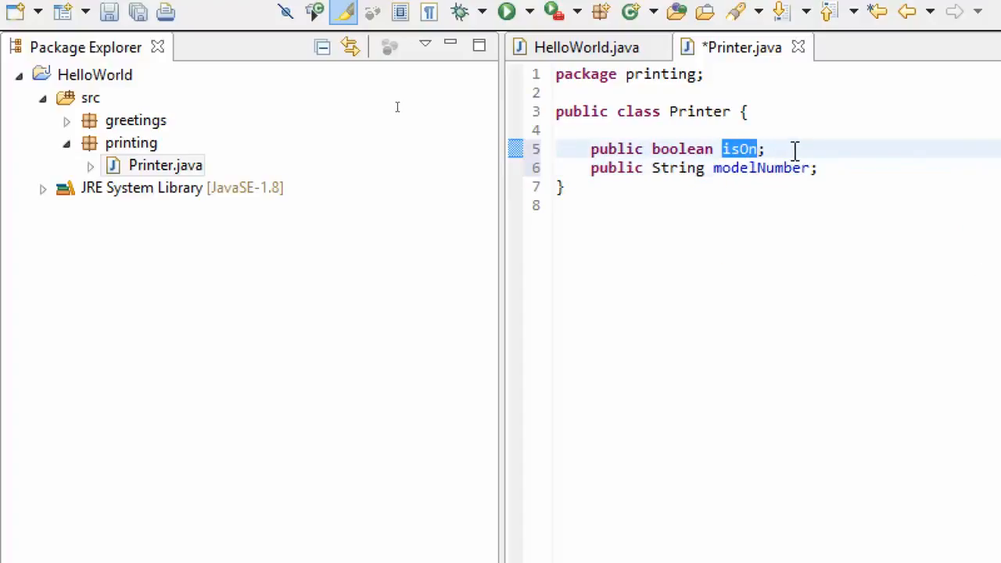
double_click(760, 168)
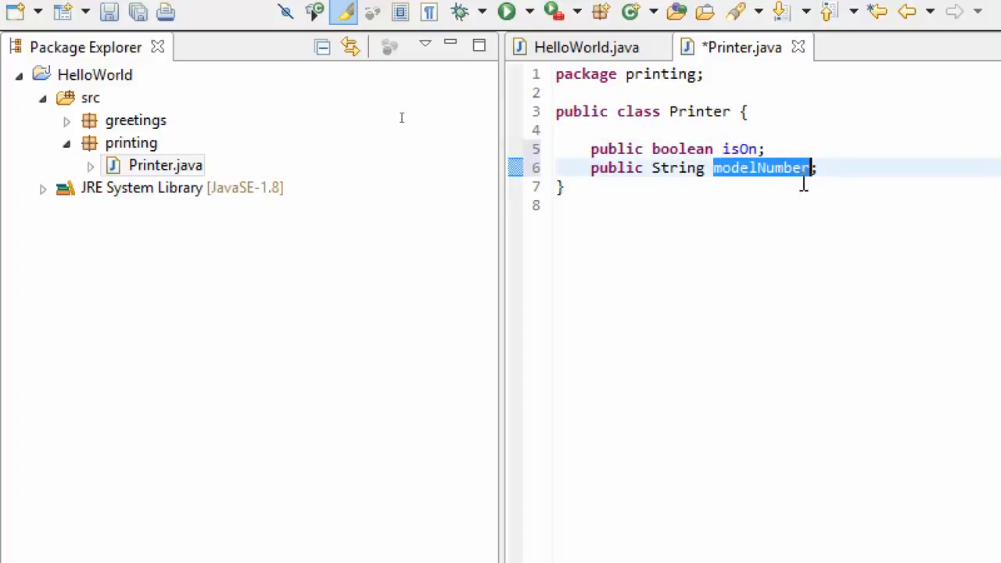